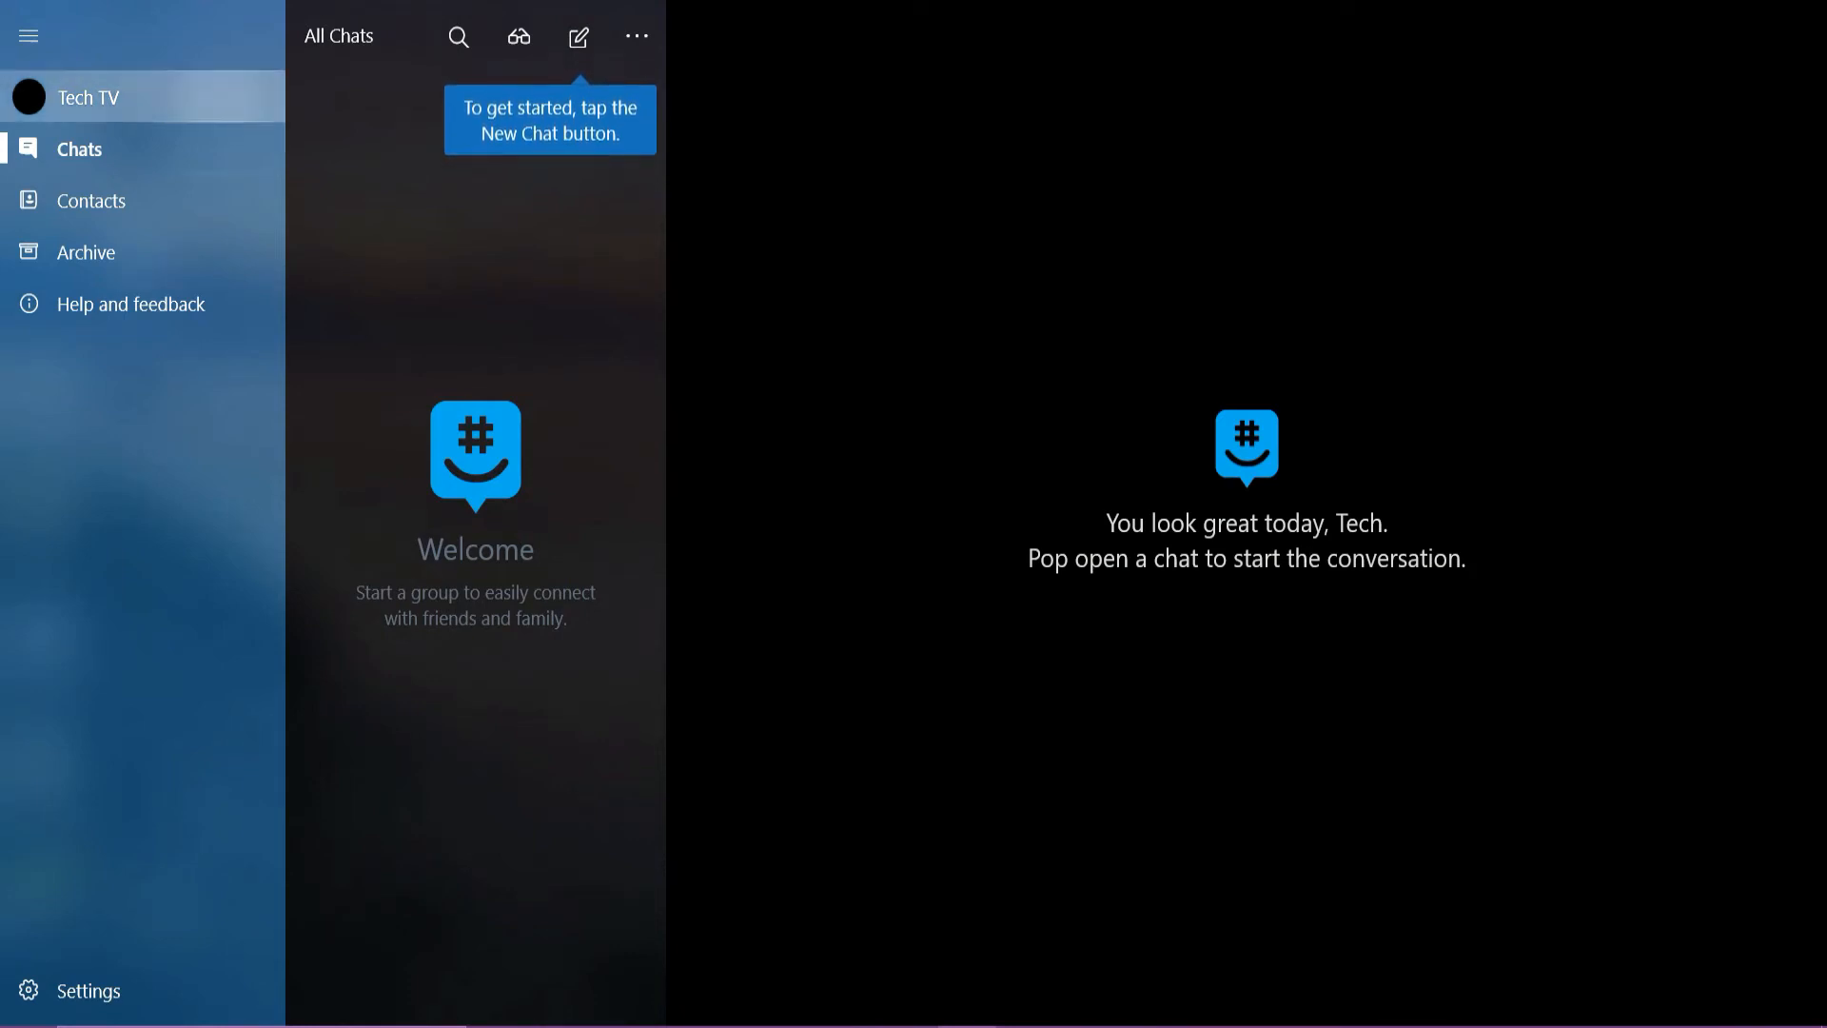
Step: Open the account Profile page from the profile name in the sidebar
left_click(88, 96)
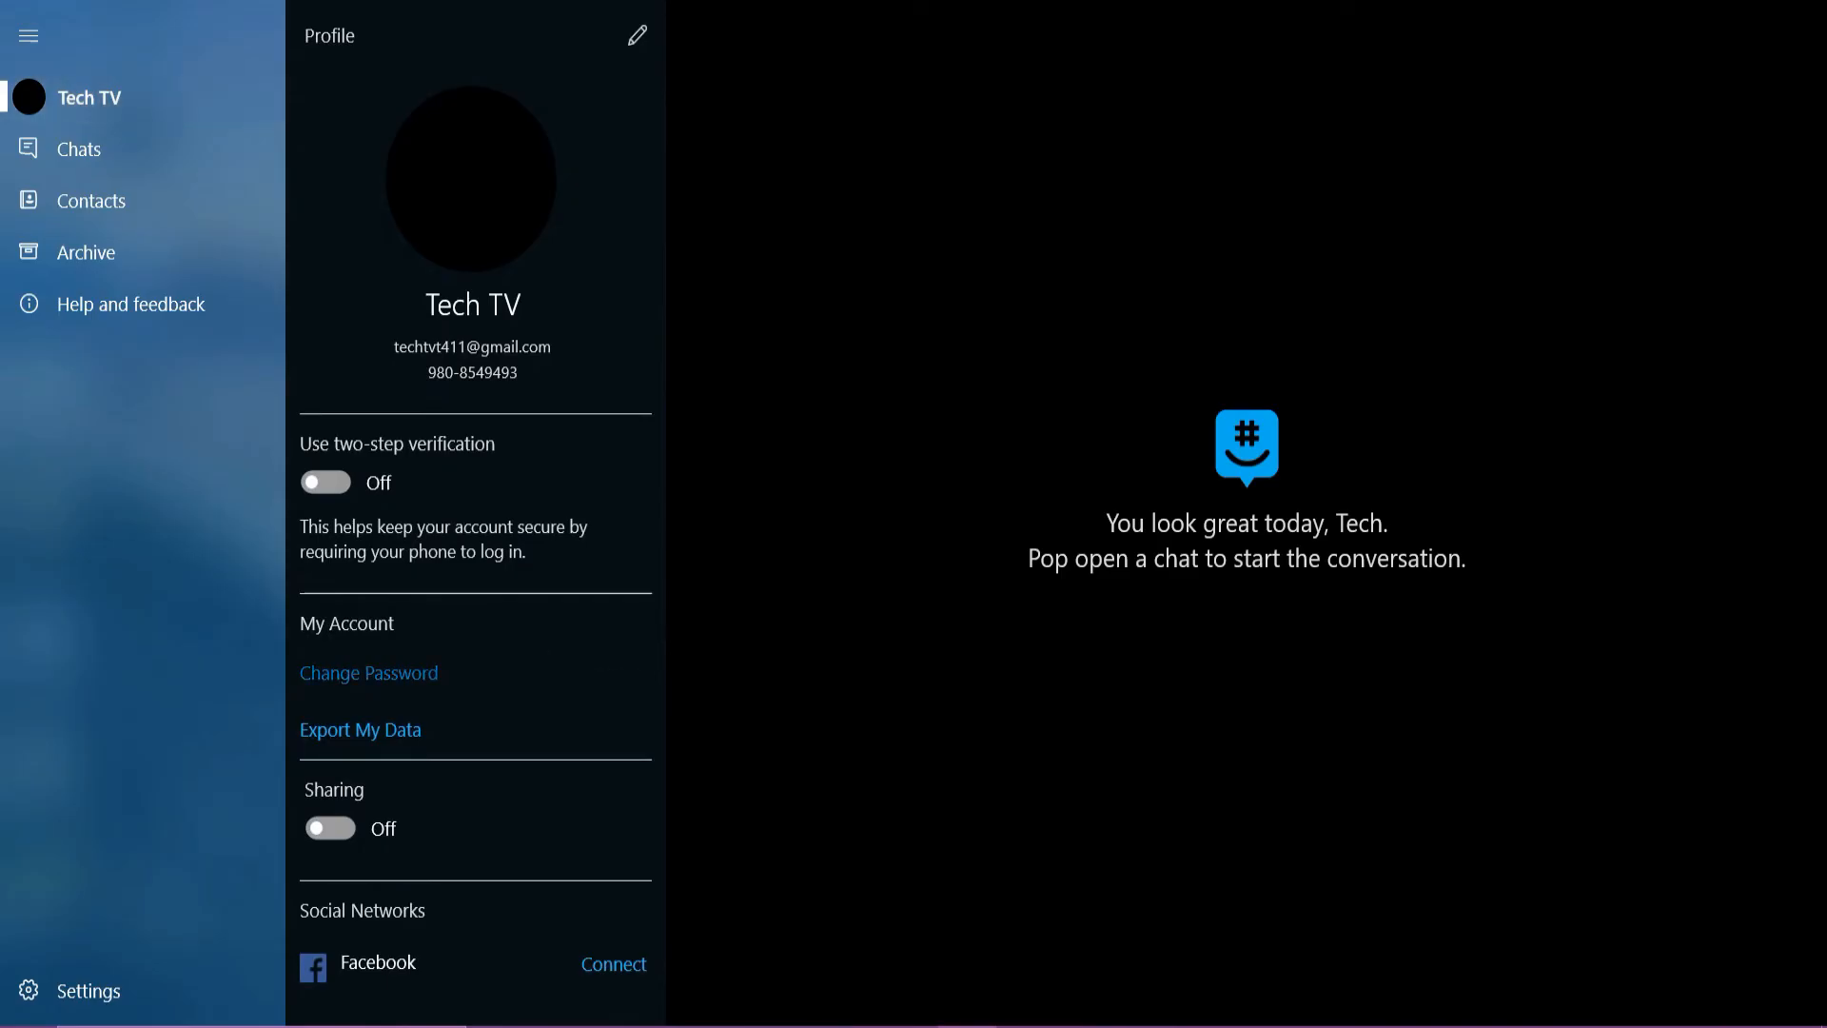
Step: Open the Change Password form under My Account
left_click(369, 672)
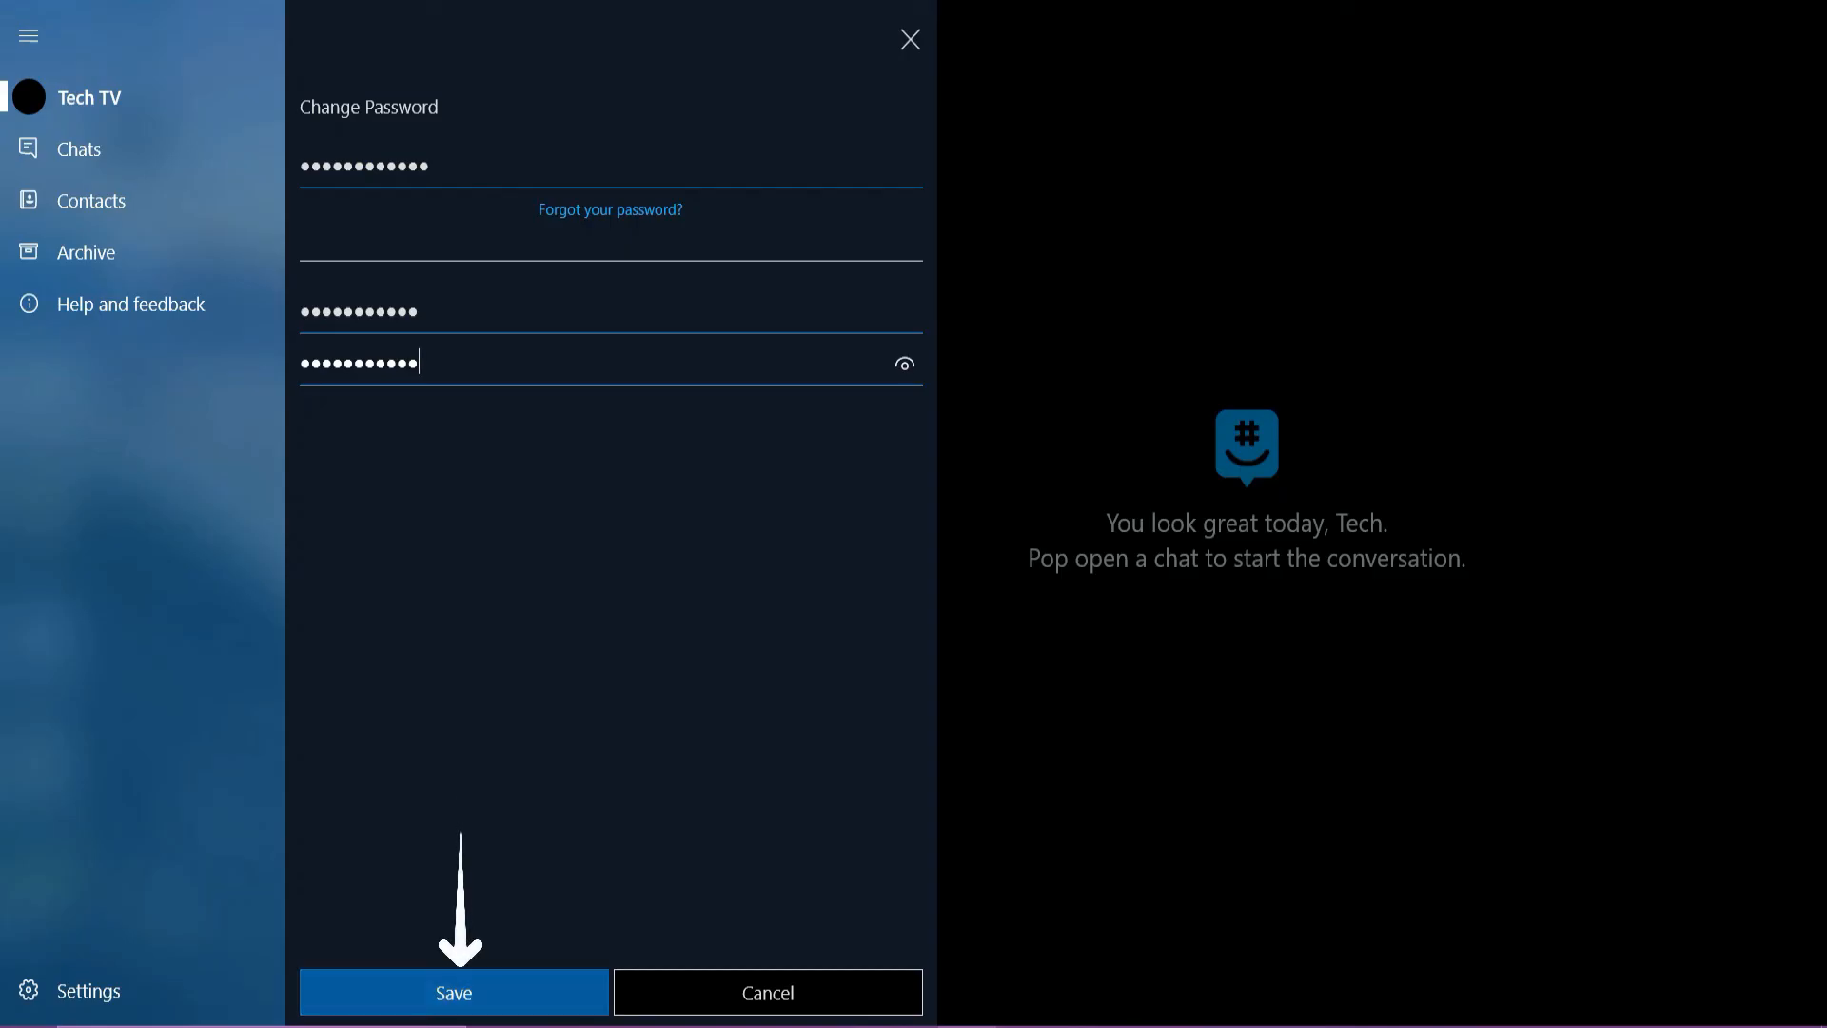
Step: Save the new password and get the 'Password changed' confirmation
left_click(452, 992)
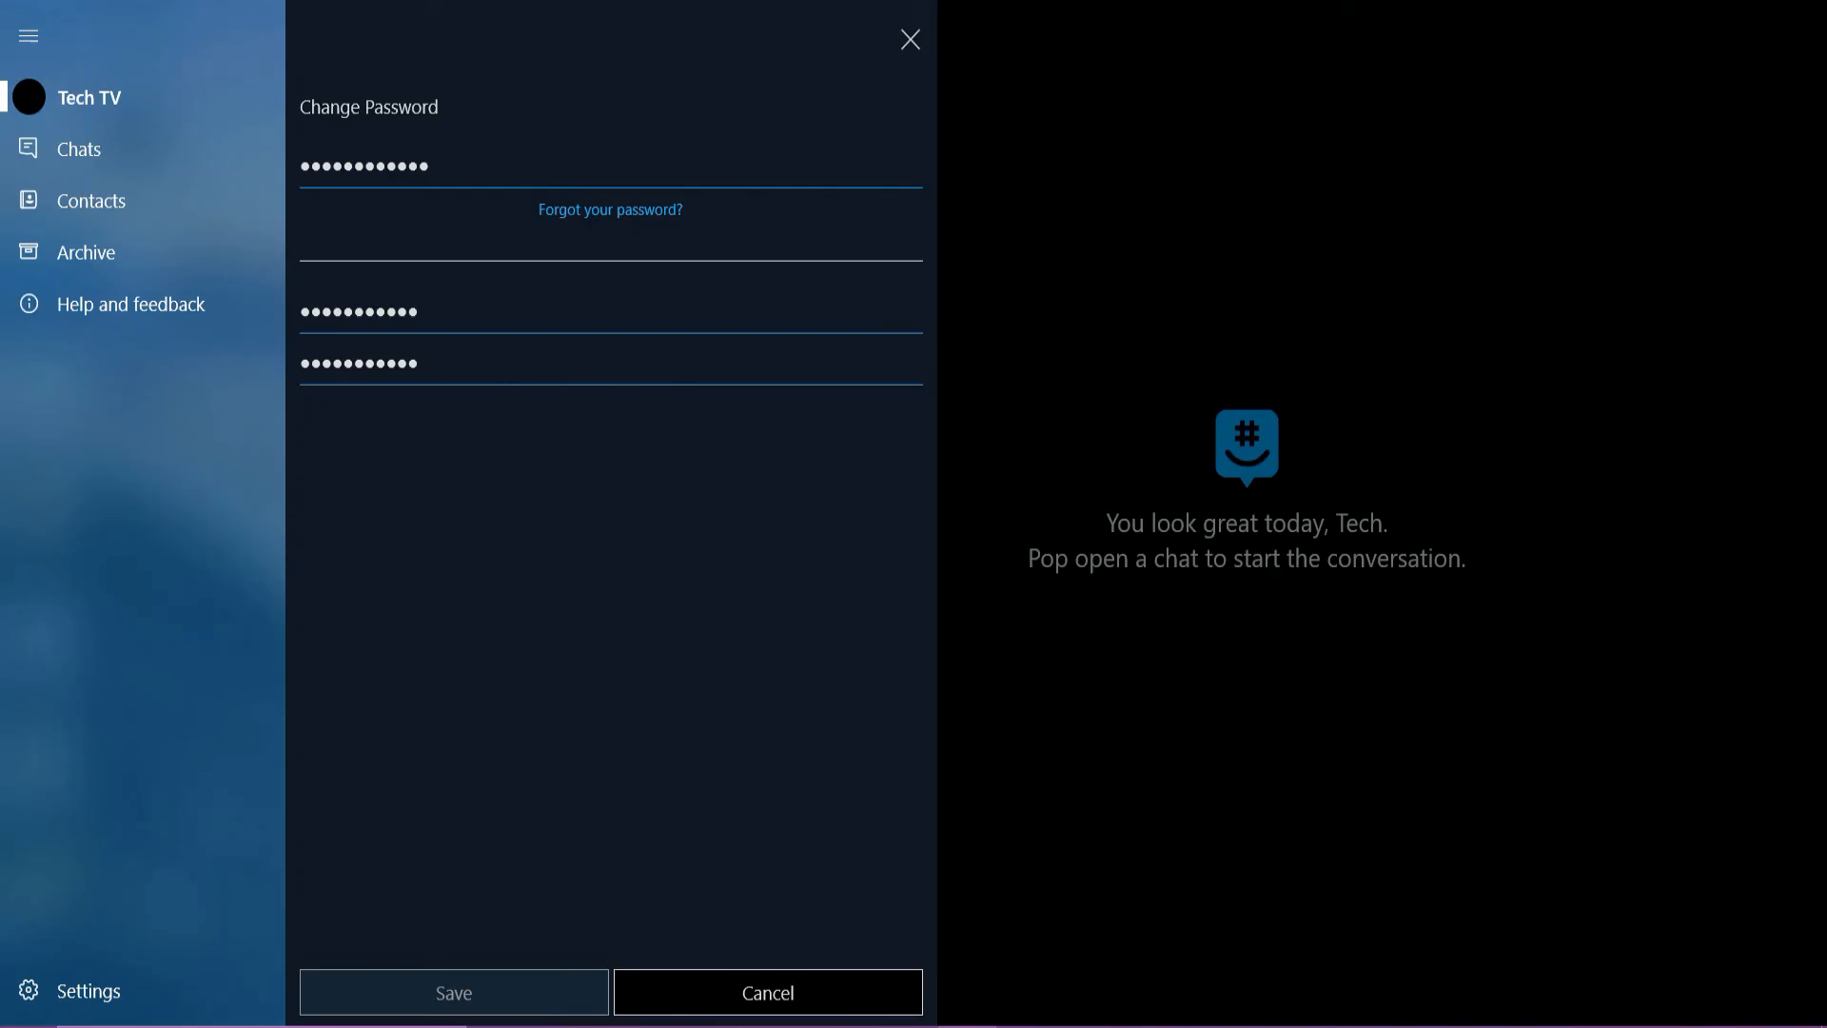
left_click(453, 992)
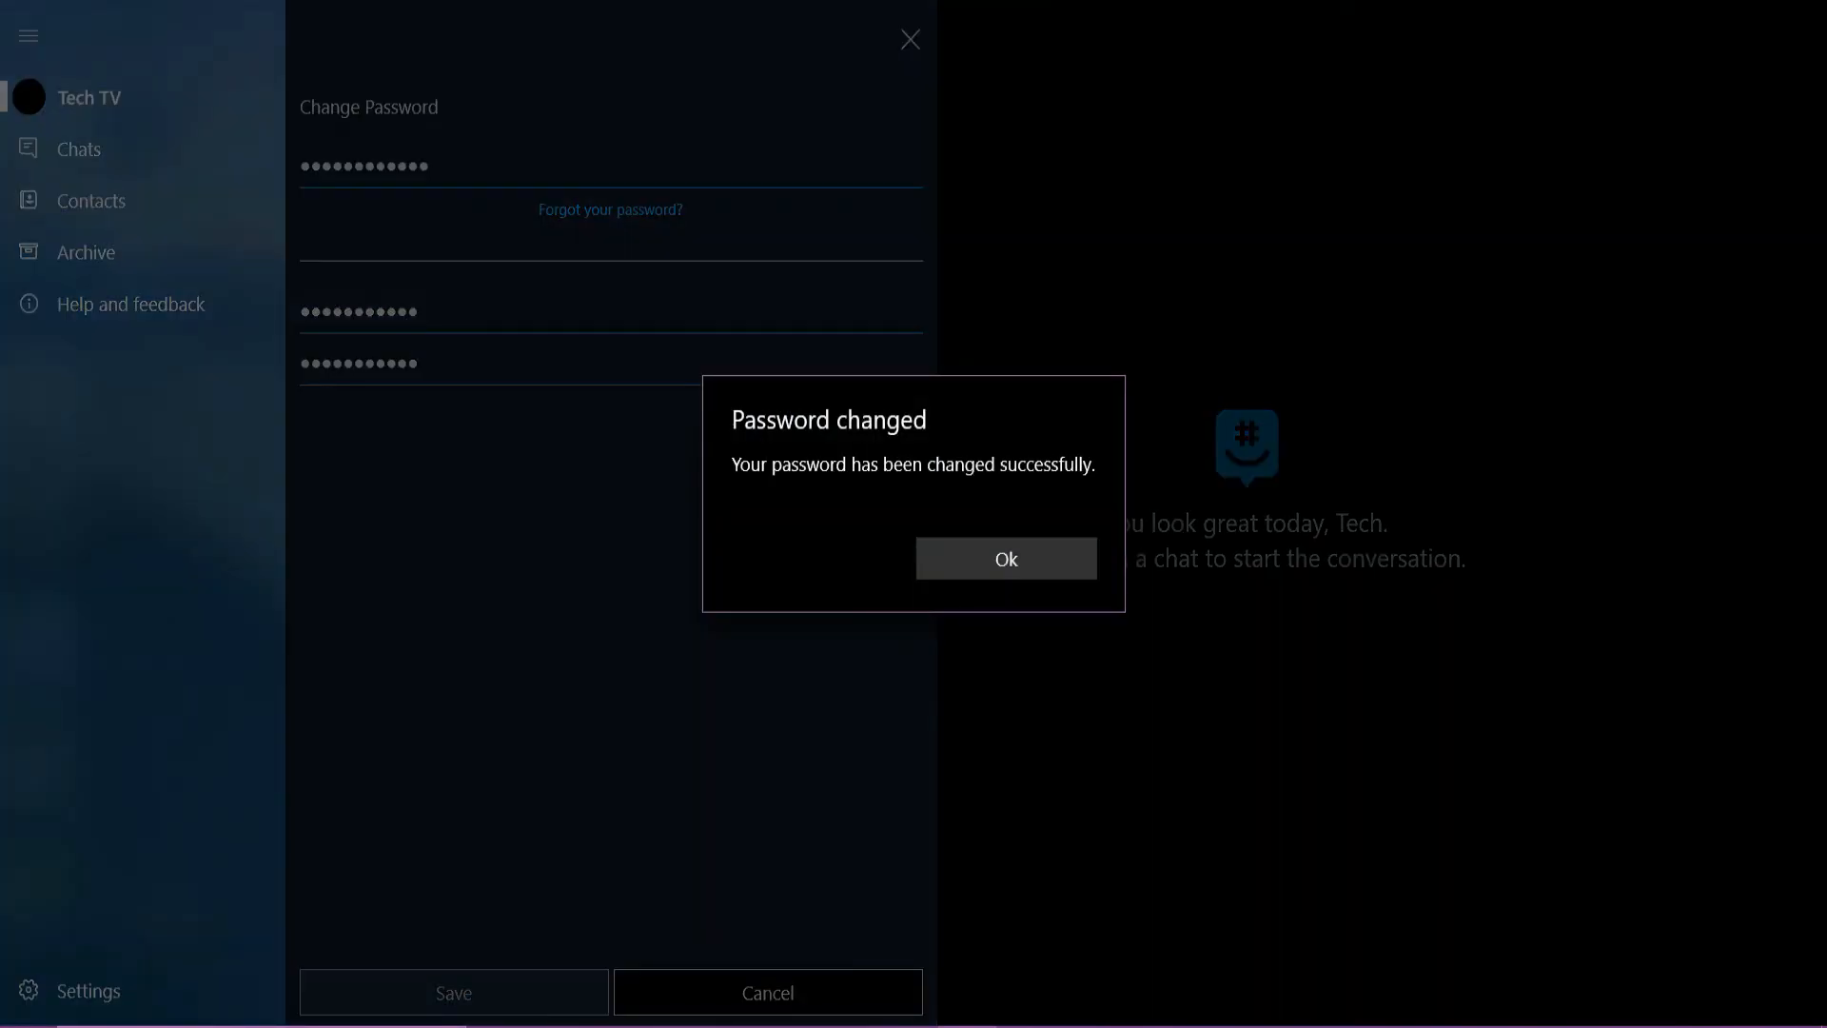